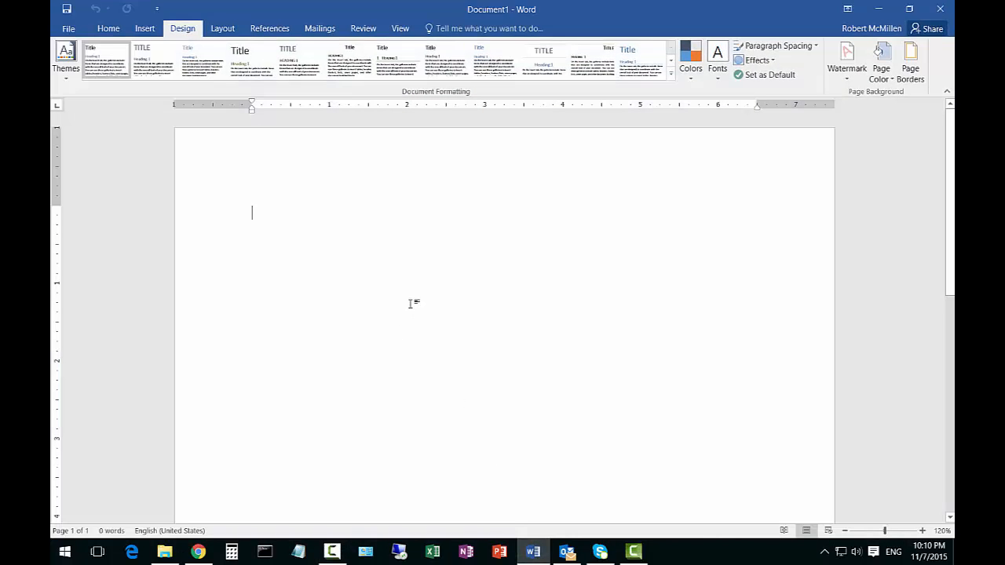
mouse_move(369, 217)
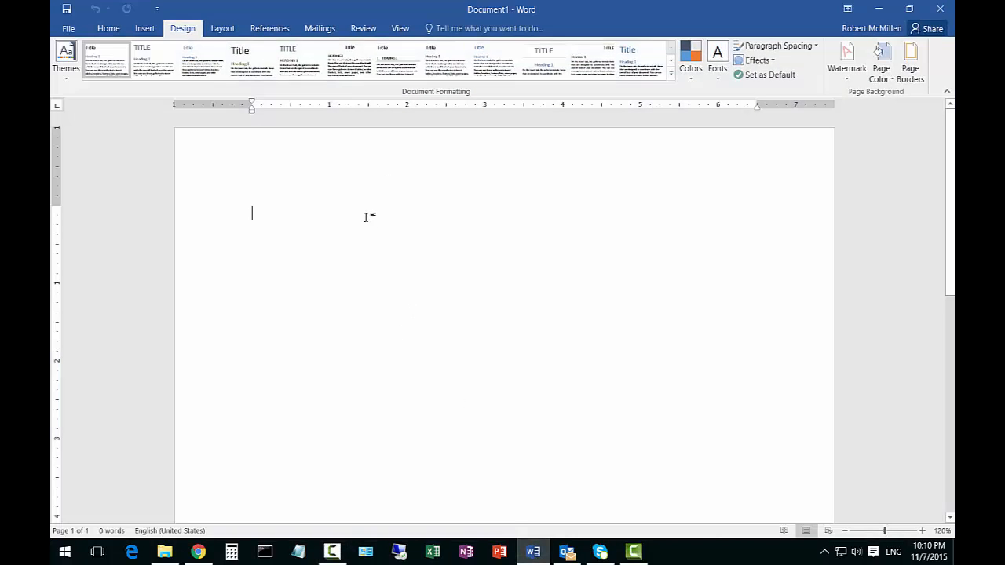
mouse_move(370, 228)
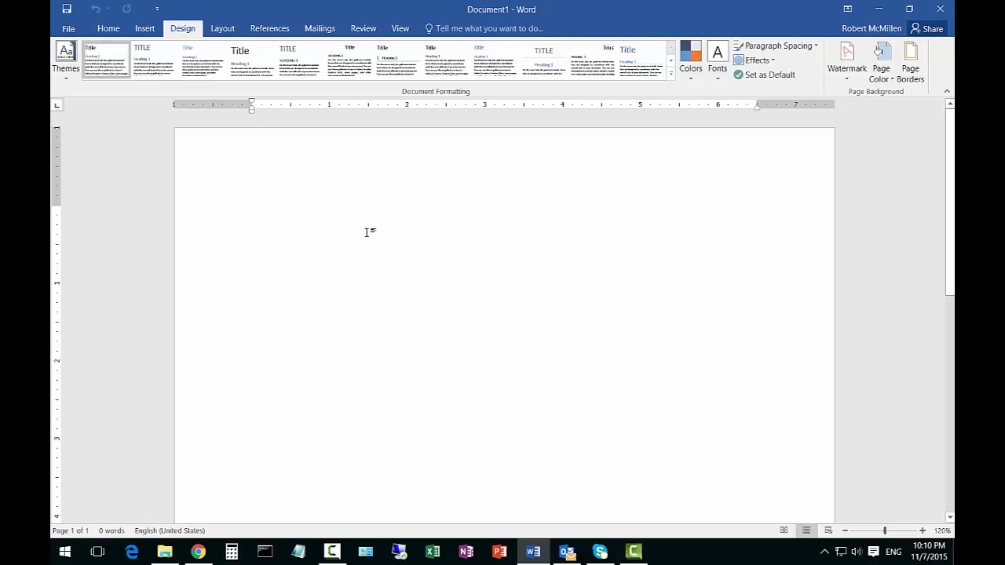
mouse_move(385, 173)
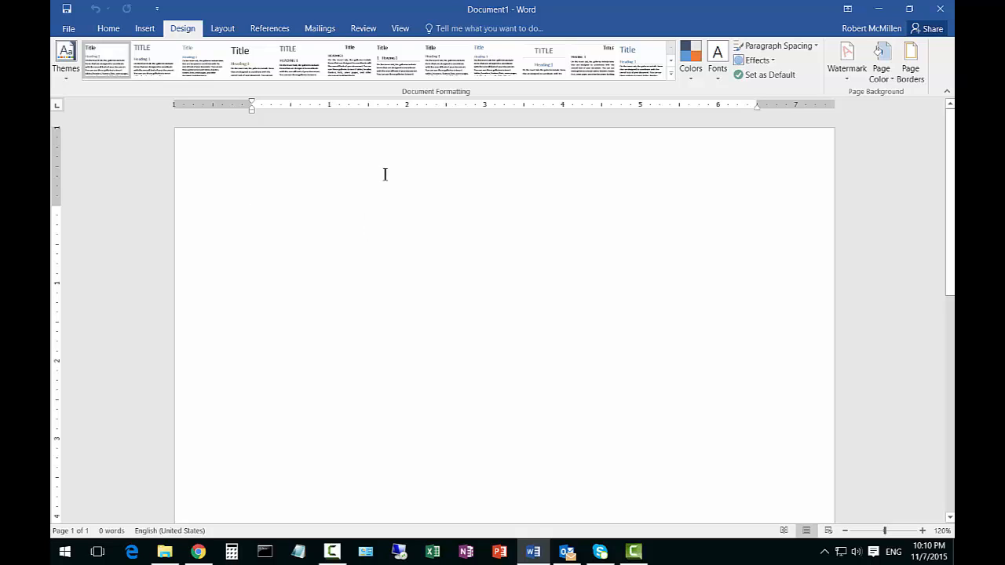
mouse_move(361, 200)
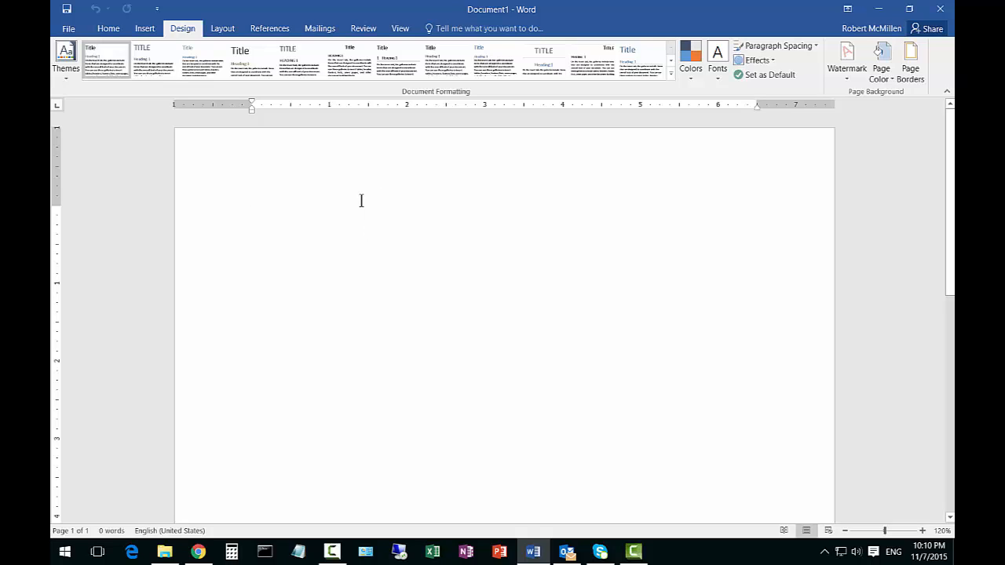
Minimize Word to reveal the aurora photo file on the desktop.
click(252, 212)
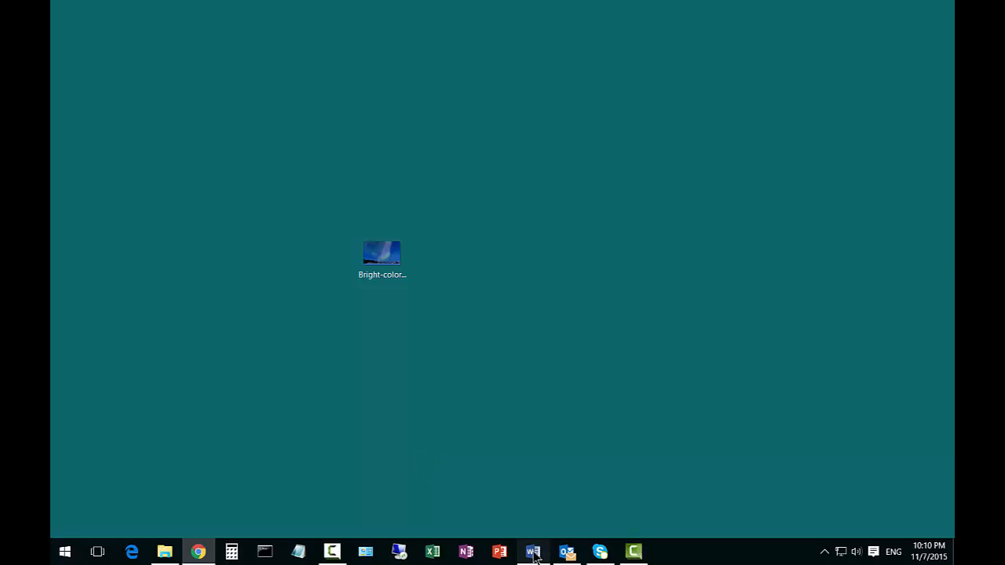
Restore the blank Word document and show the Design watermark gallery.
click(533, 552)
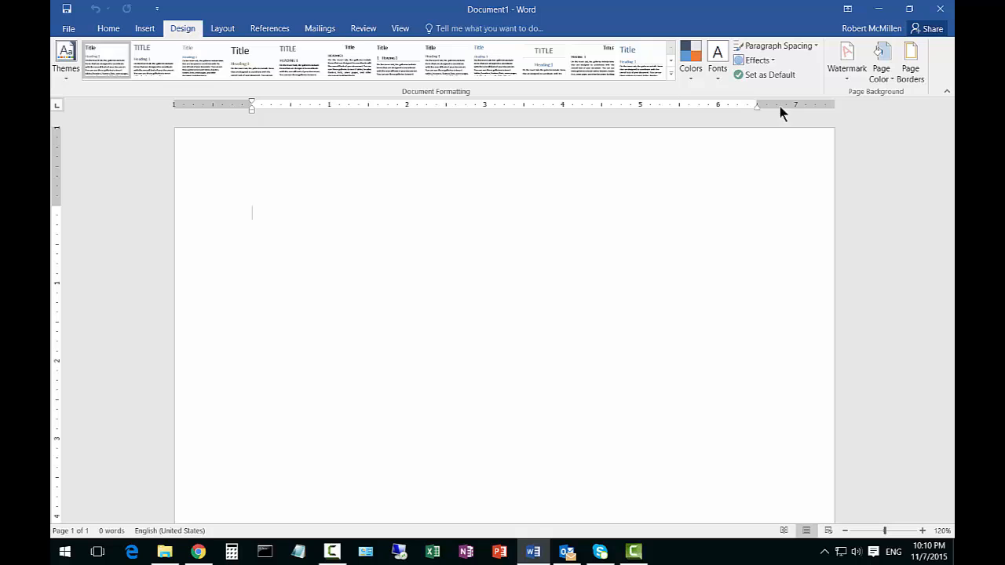
click(847, 59)
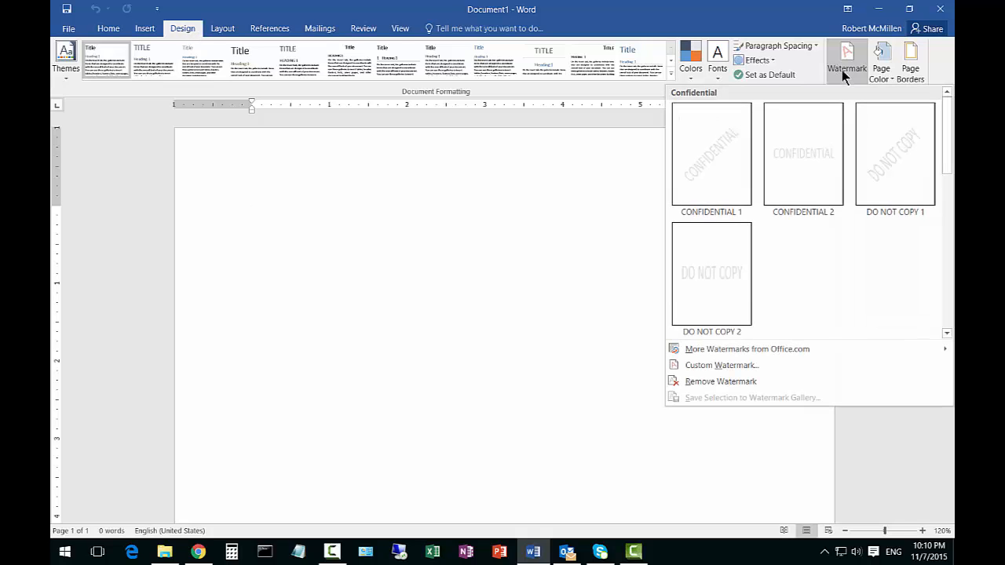
mouse_move(701, 371)
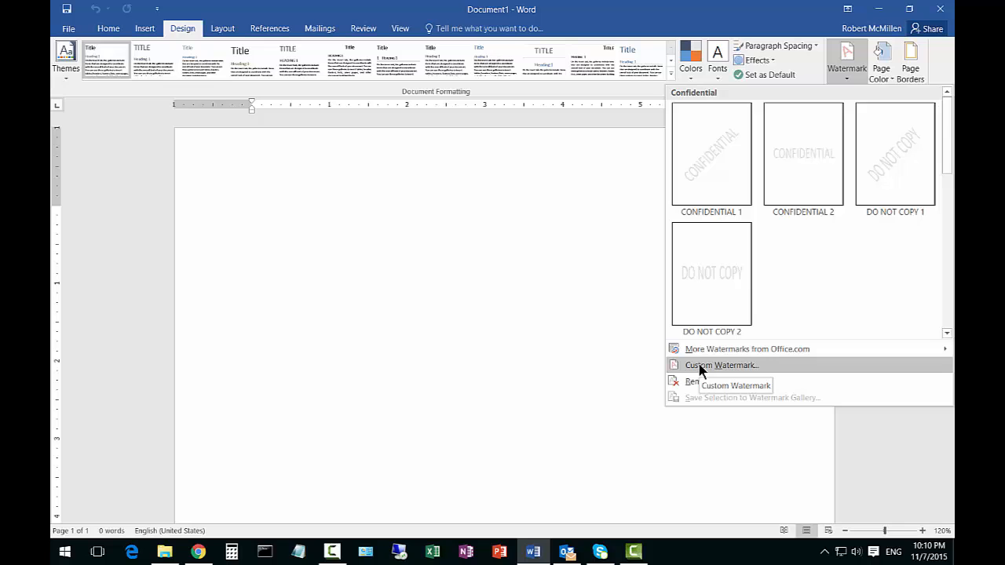
In Printed Watermark, choose a picture watermark with washout enabled.
click(722, 365)
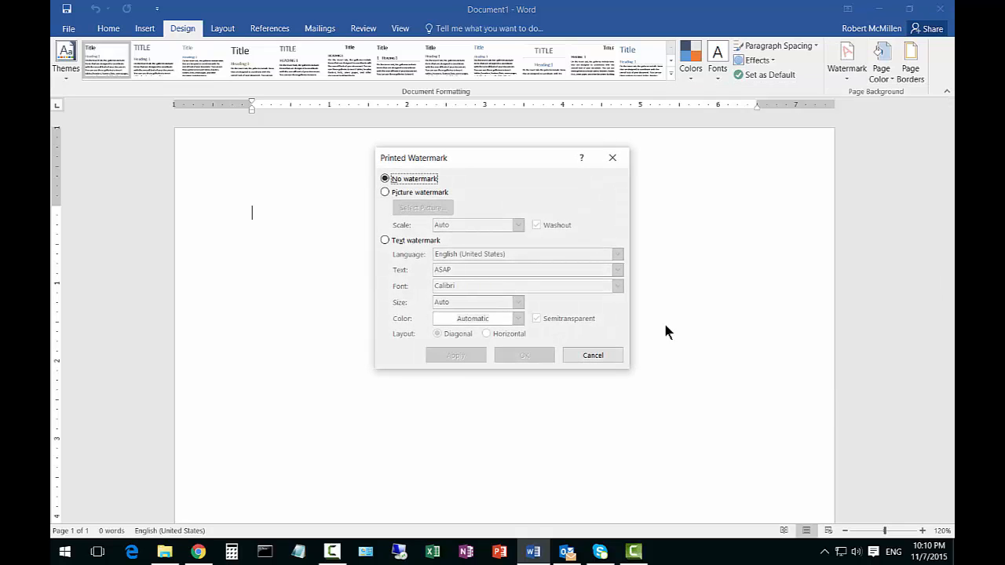
mouse_move(385, 199)
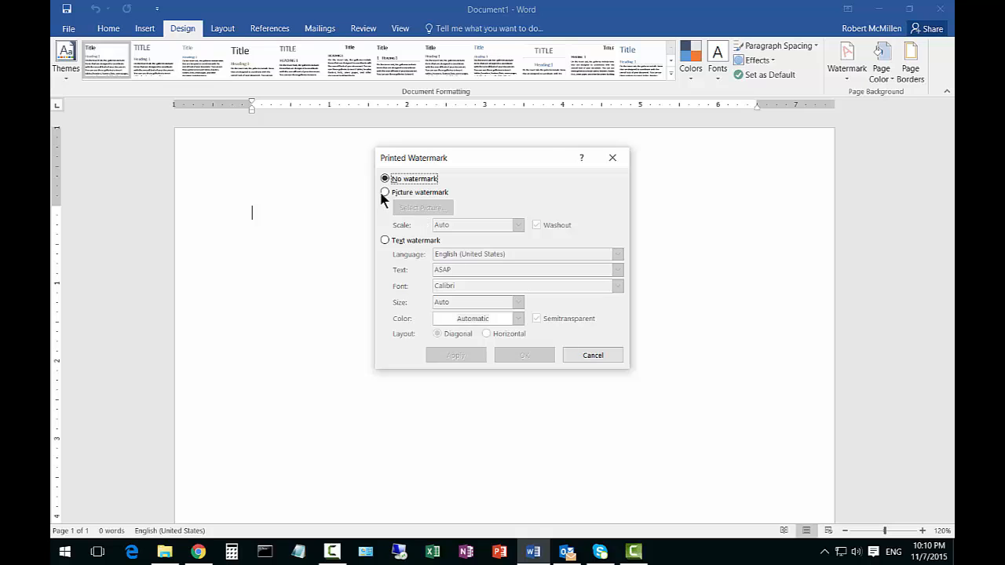
click(385, 193)
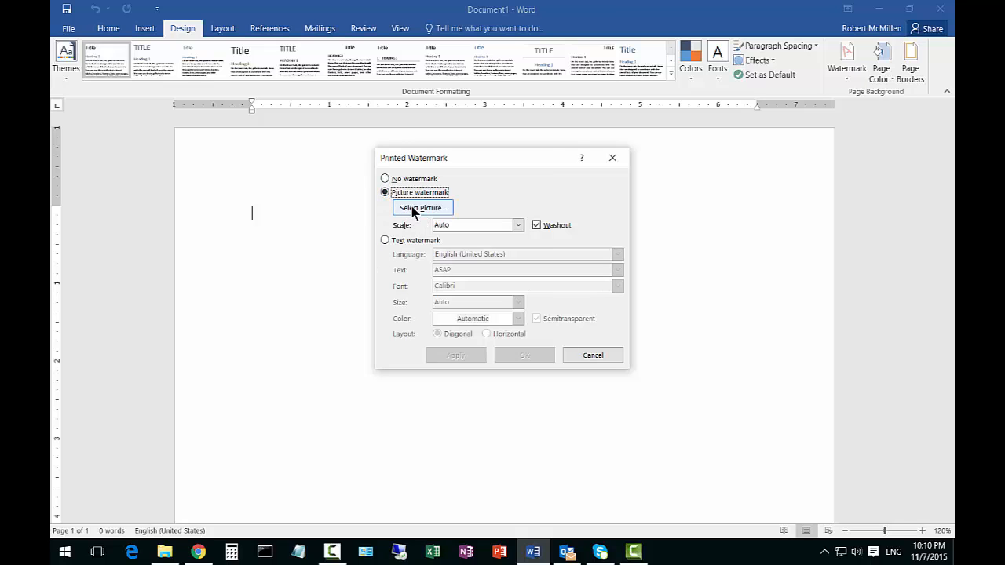
Pick the aurora photo from the Desktop and apply it as the washed-out watermark.
click(423, 208)
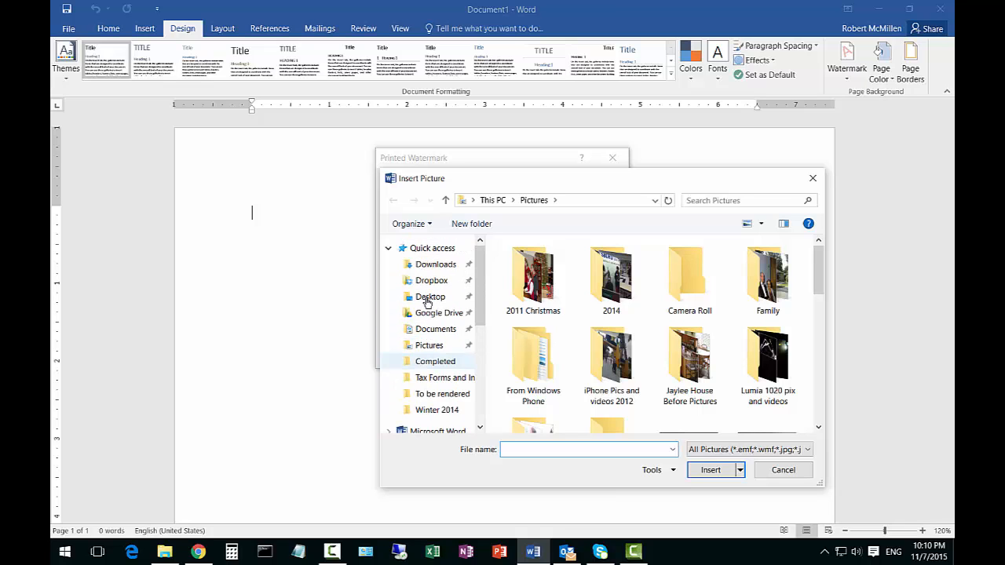
click(431, 296)
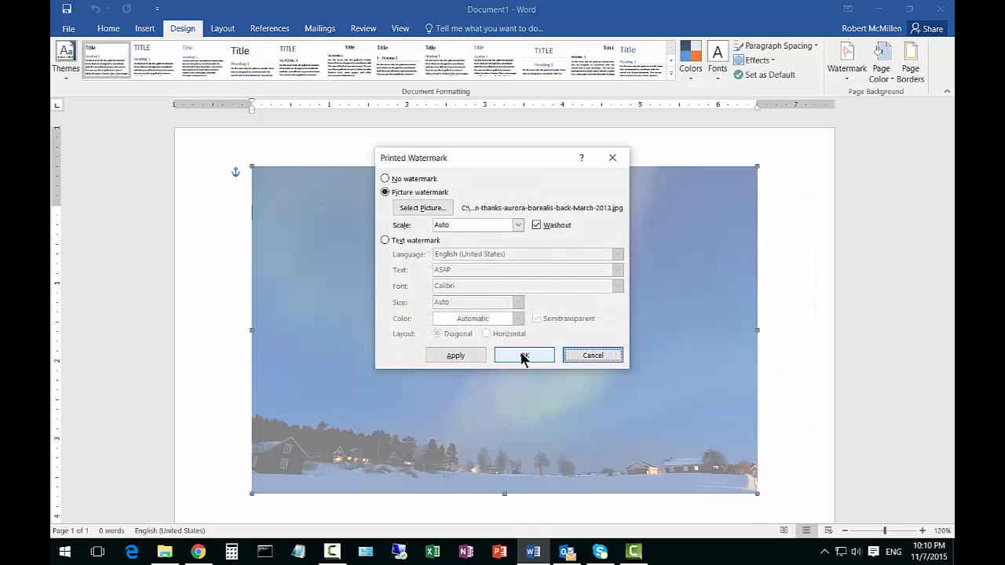
click(525, 355)
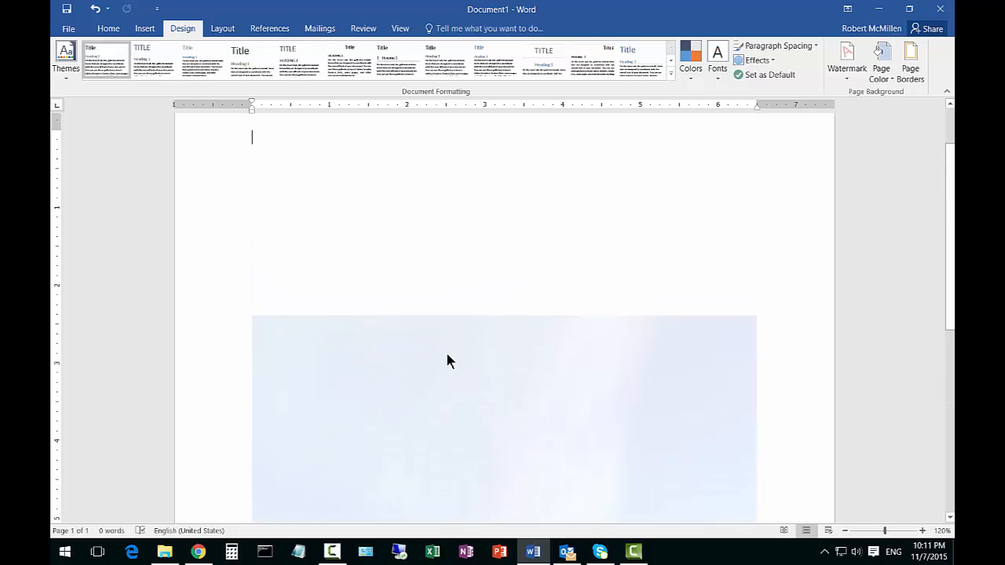
mouse_move(491, 380)
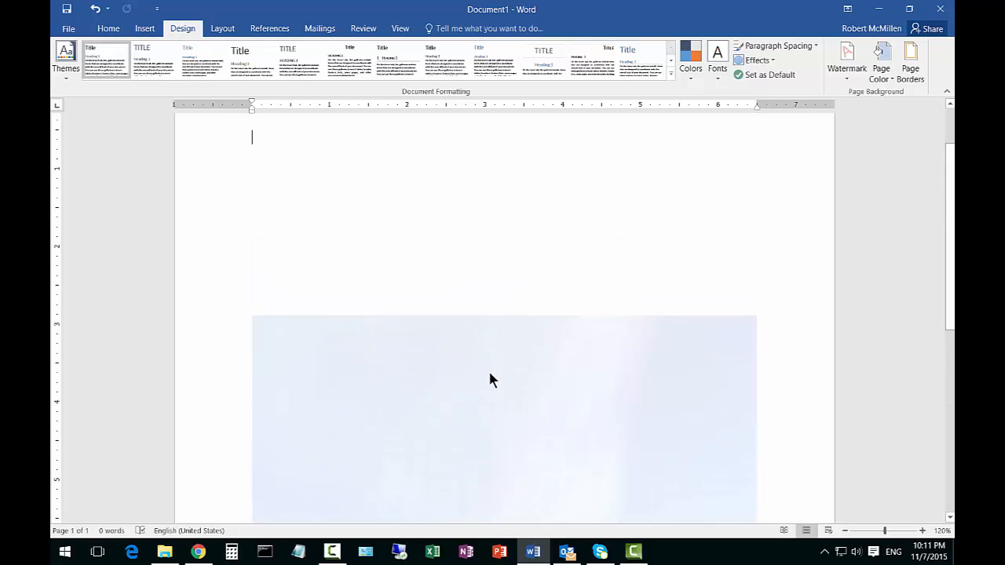